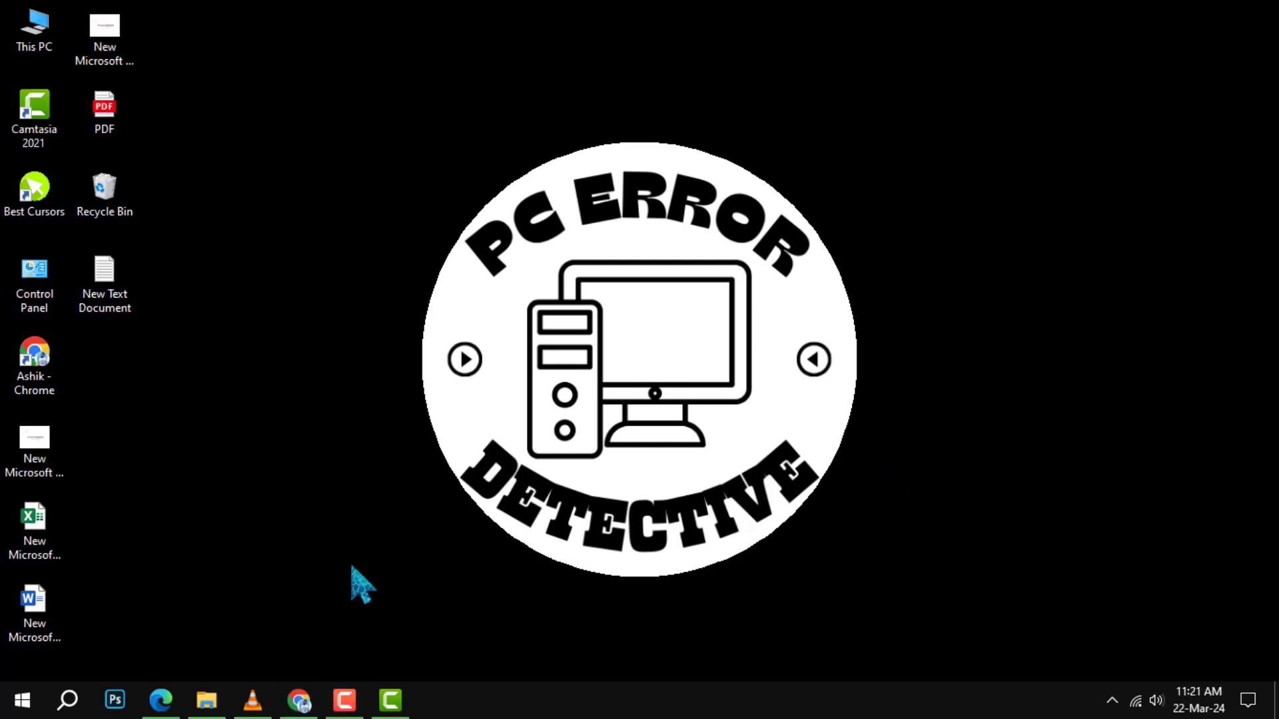
- Launch Microsoft Edge from the taskbar so the Google home page appears
left_click(160, 700)
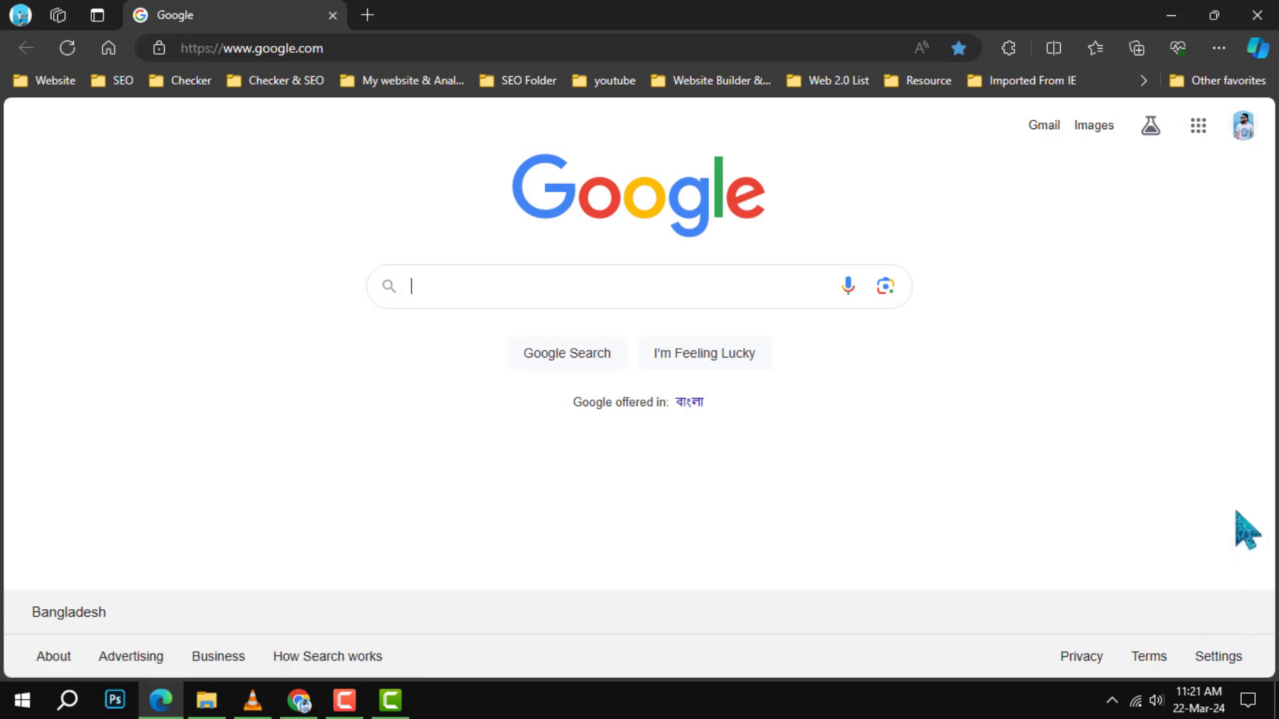
mouse_move(1128, 533)
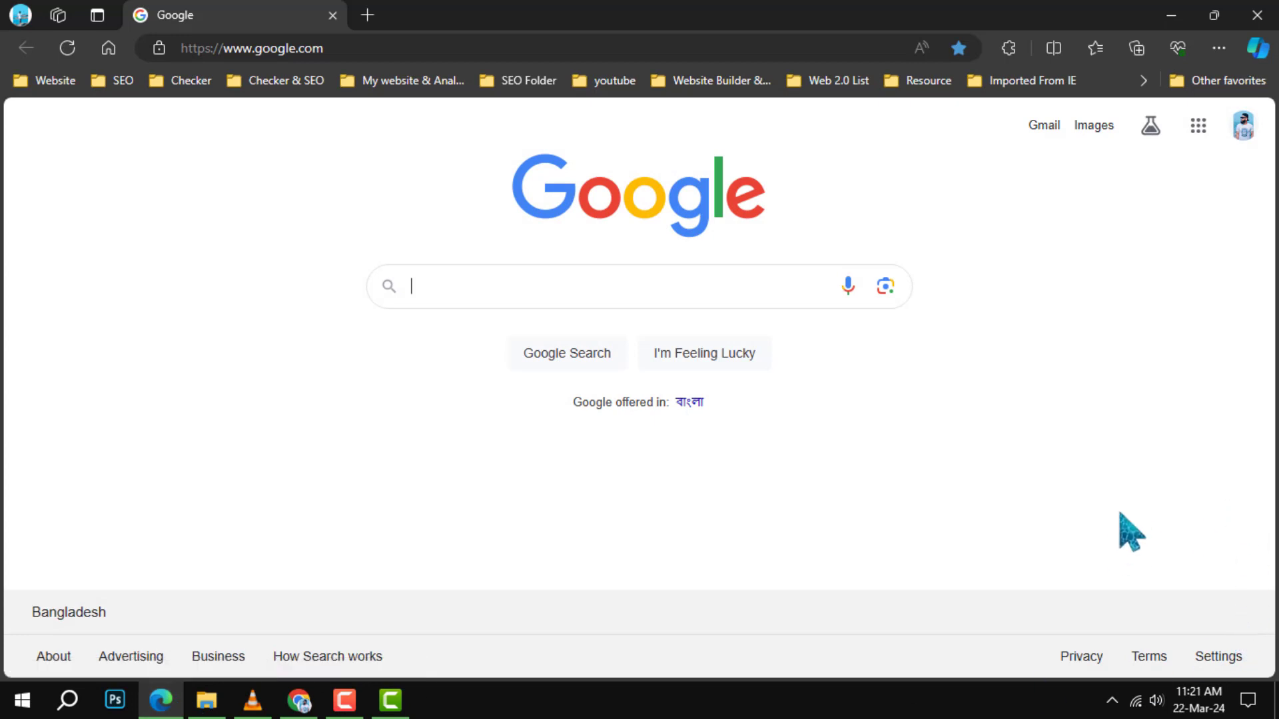
mouse_move(1218, 48)
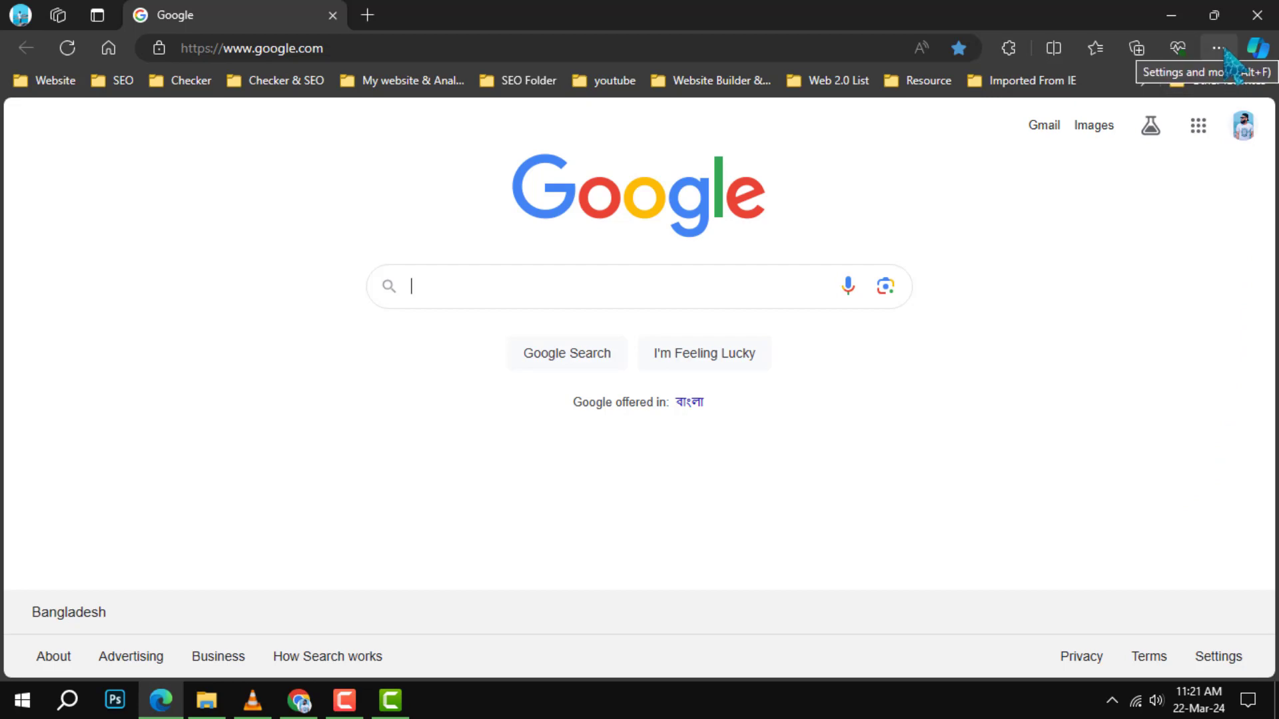
- Open Edge's Settings and more menu listing Extensions, Settings and More tools
left_click(1218, 48)
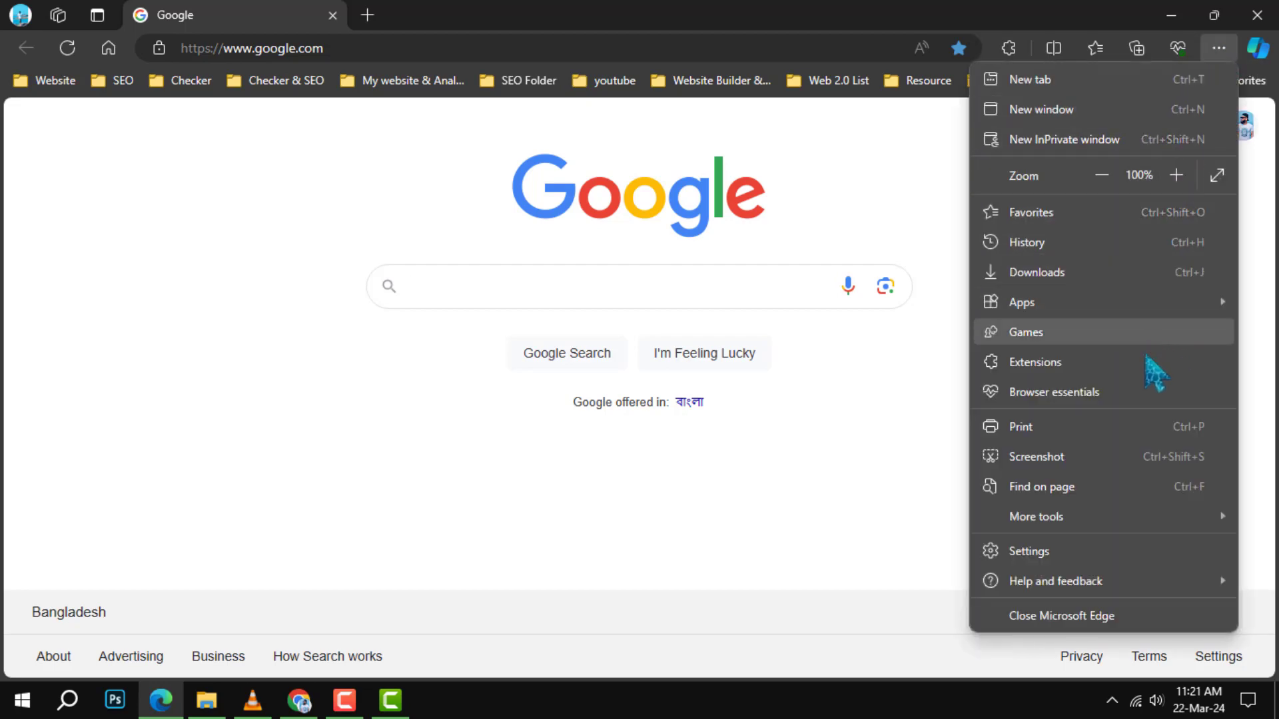
mouse_move(1172, 574)
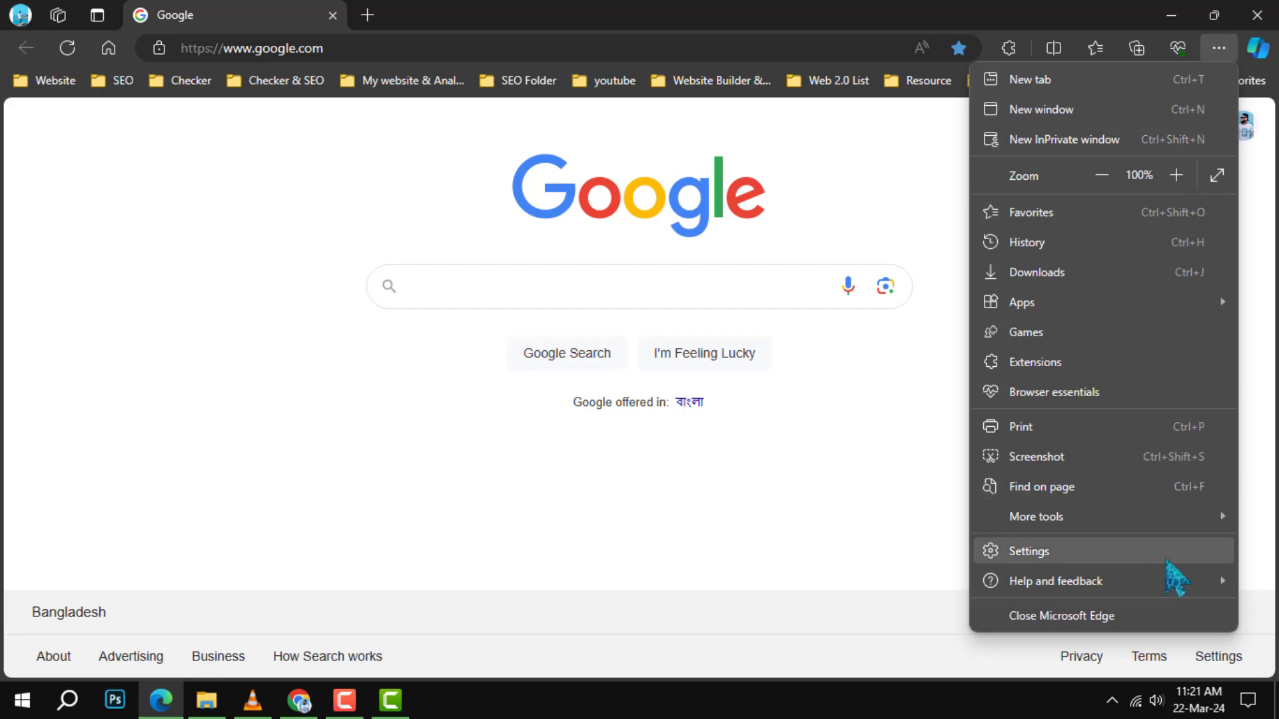
mouse_move(1109, 563)
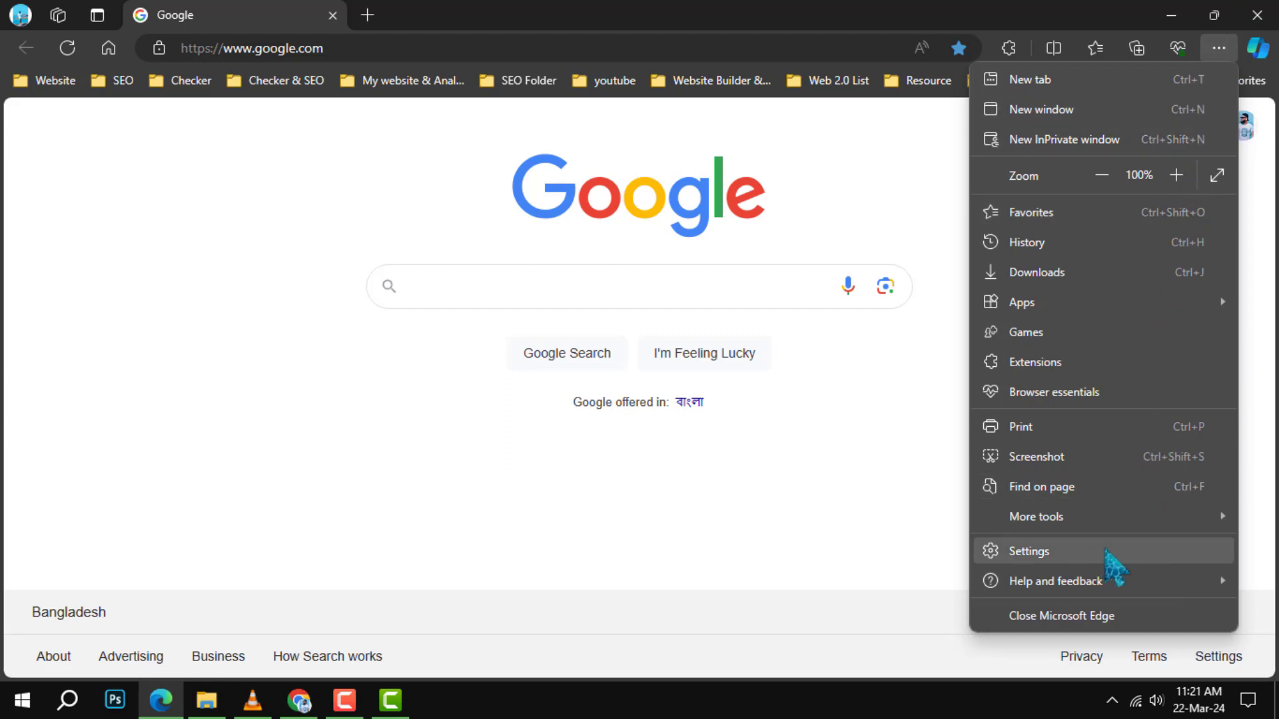
mouse_move(1036, 562)
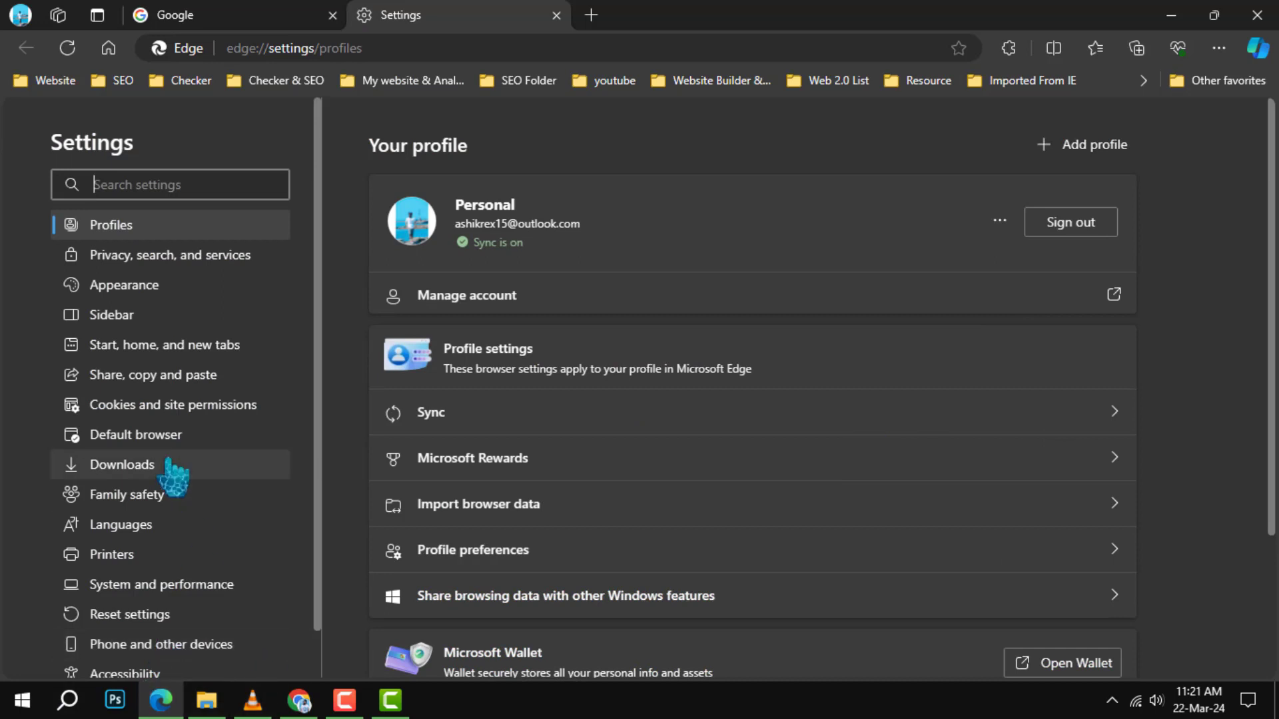
scroll("down", 3)
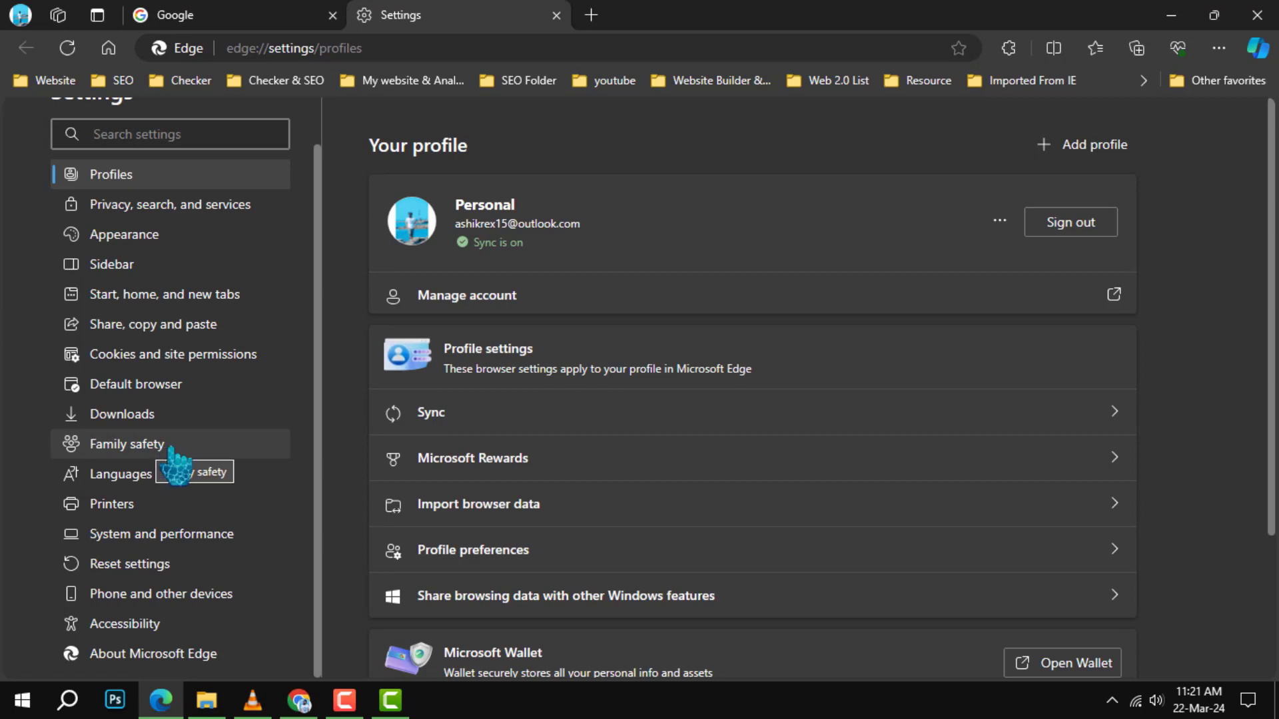
- Open Family safety settings and choose Get started now to load Microsoft Family Safety
left_click(128, 444)
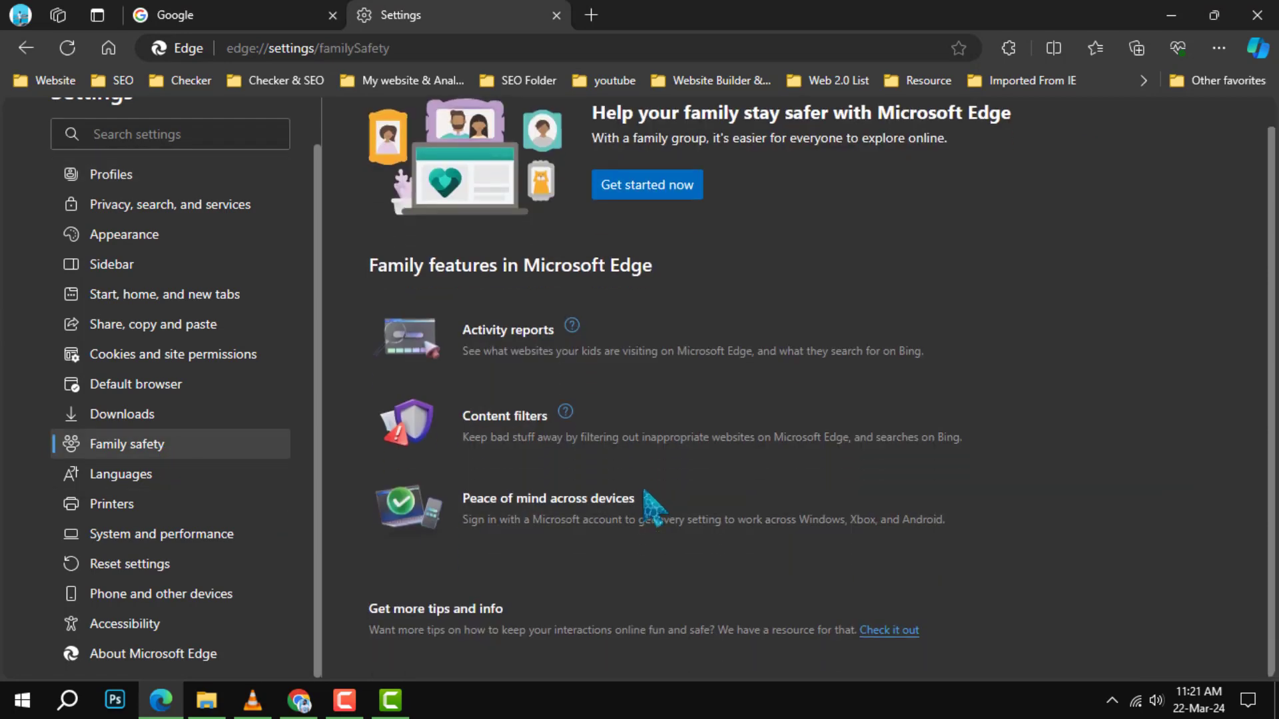
mouse_move(919, 389)
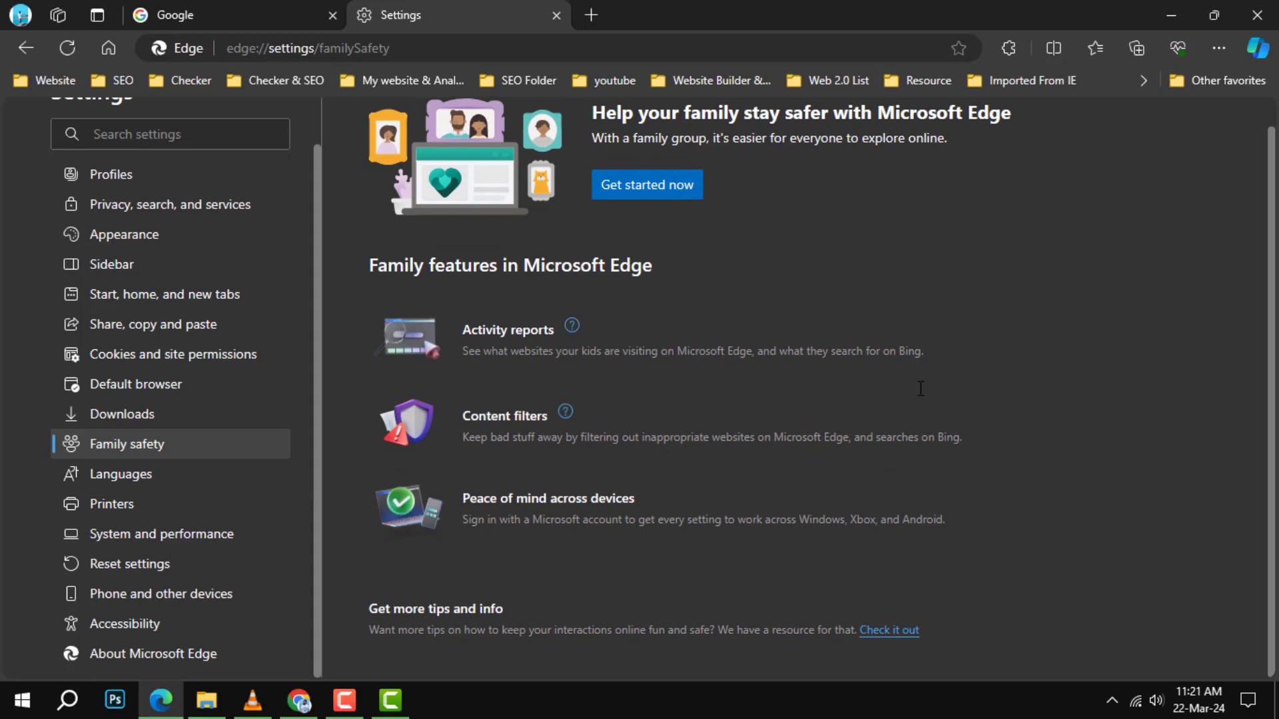
scroll("up", 3)
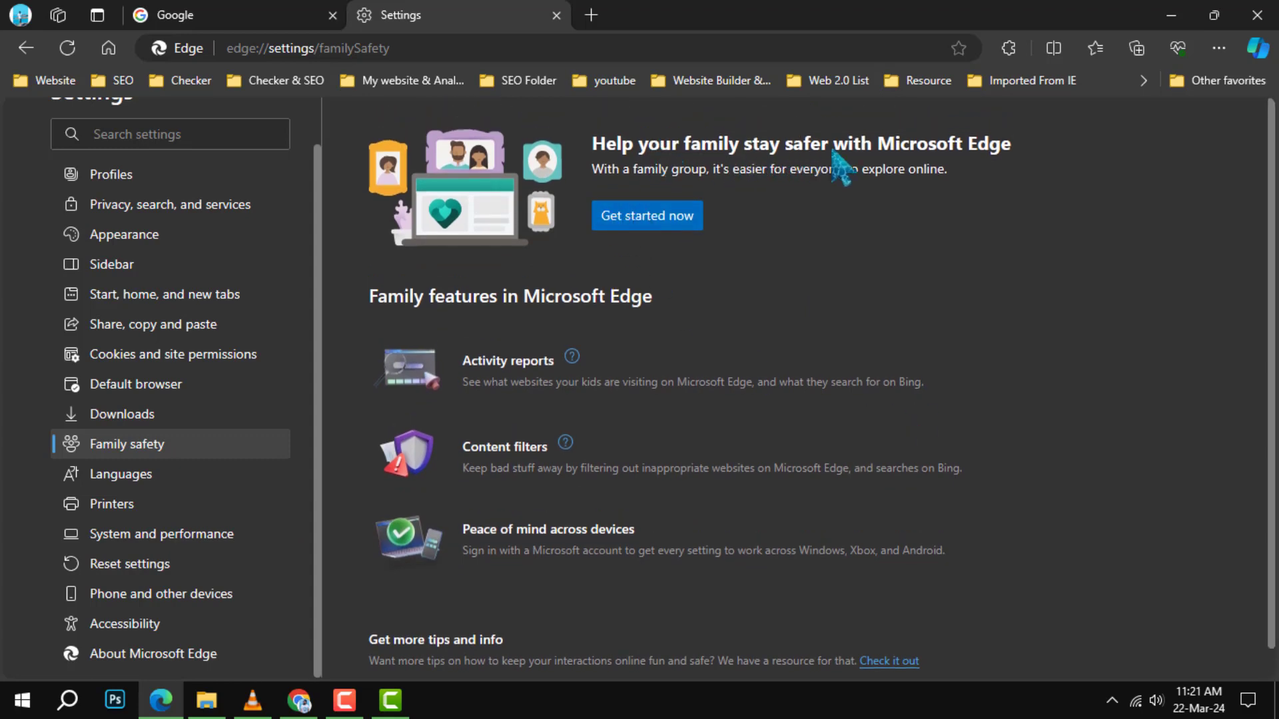
mouse_move(646, 216)
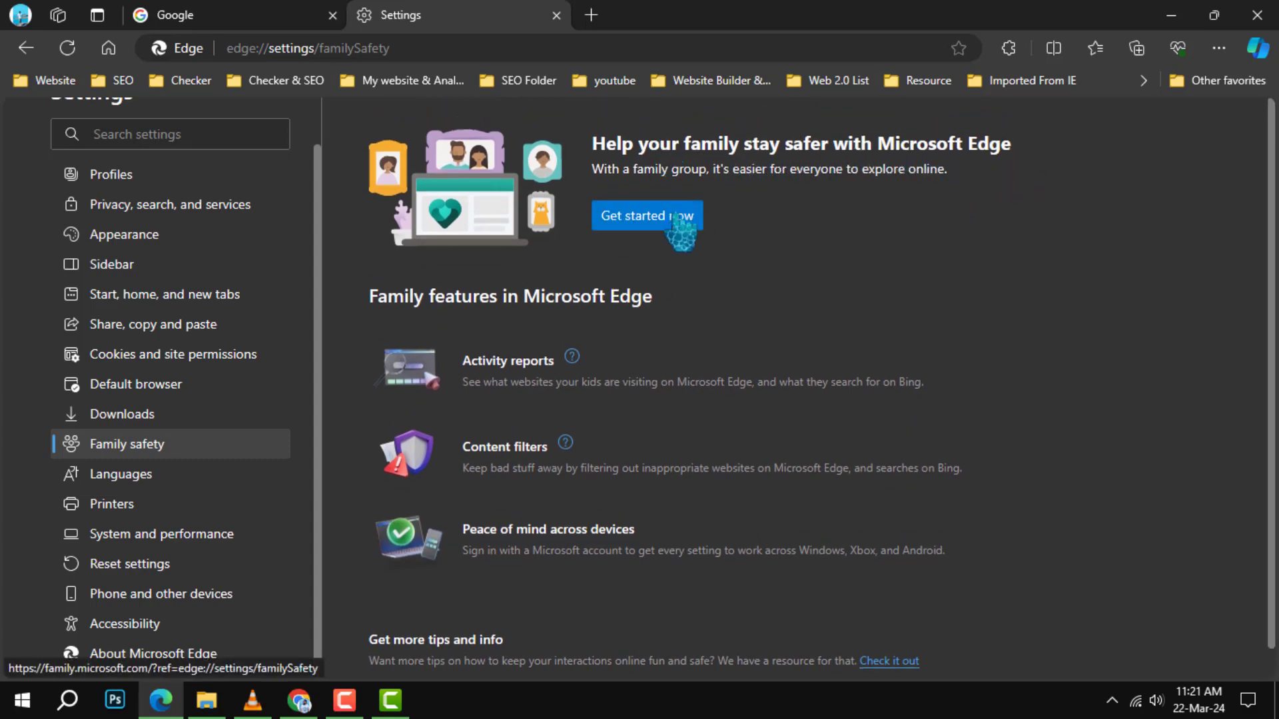
left_click(645, 216)
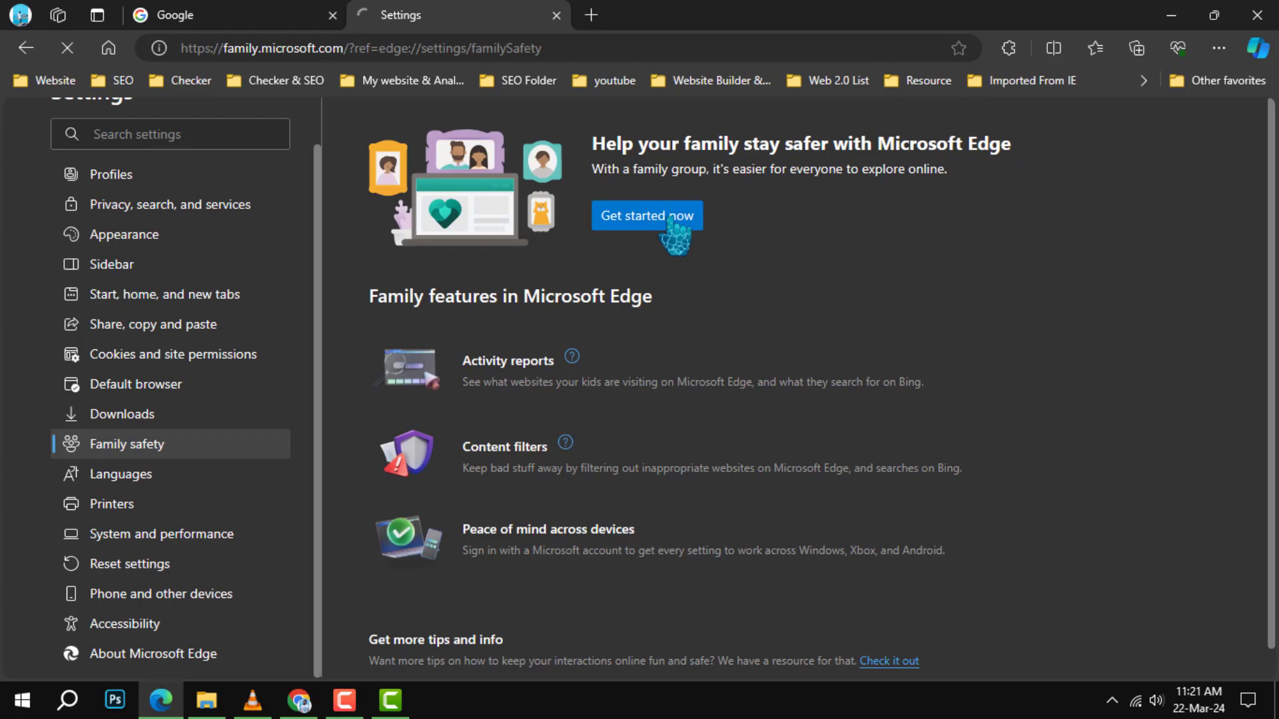
left_click(646, 215)
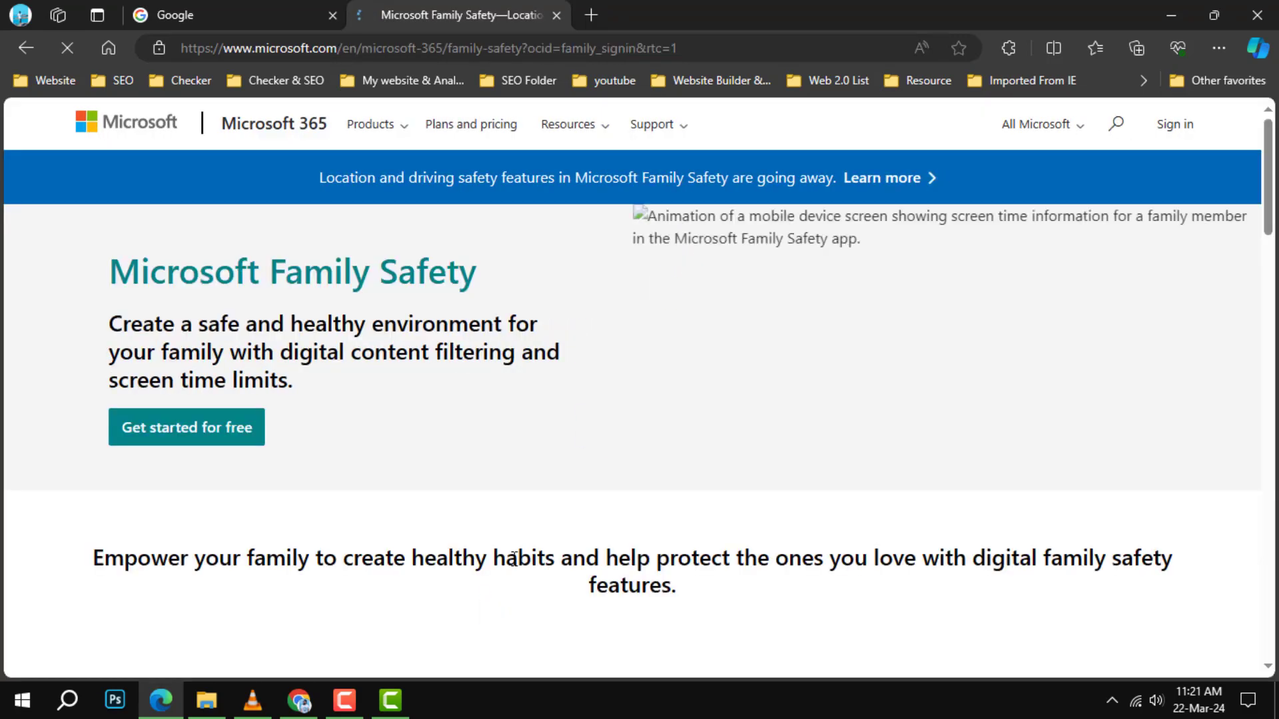